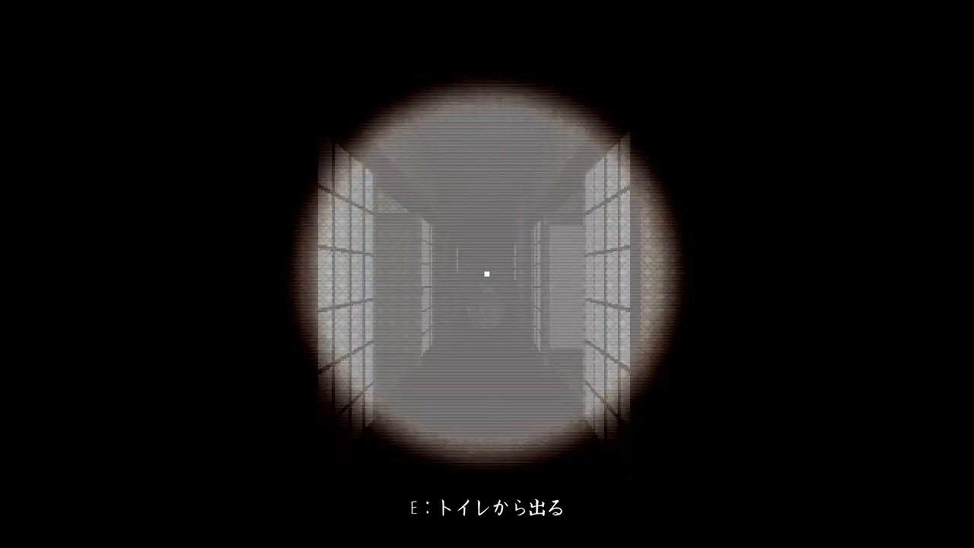
Step out of the toilet and walk down the corridor into the dark tatami room
key("e")
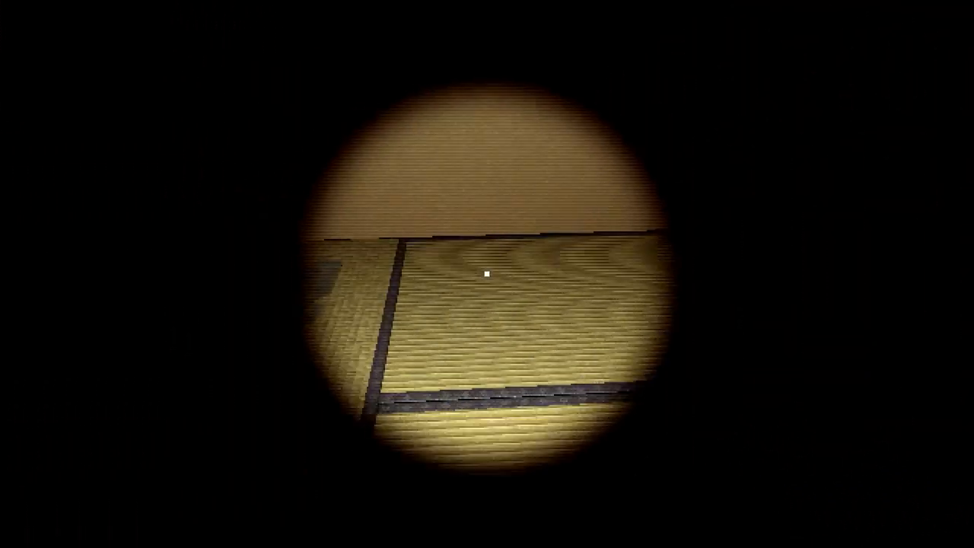
Bring up the collected items and read the investigator's diary pages through to Investigation Record 2
left_click(487, 271)
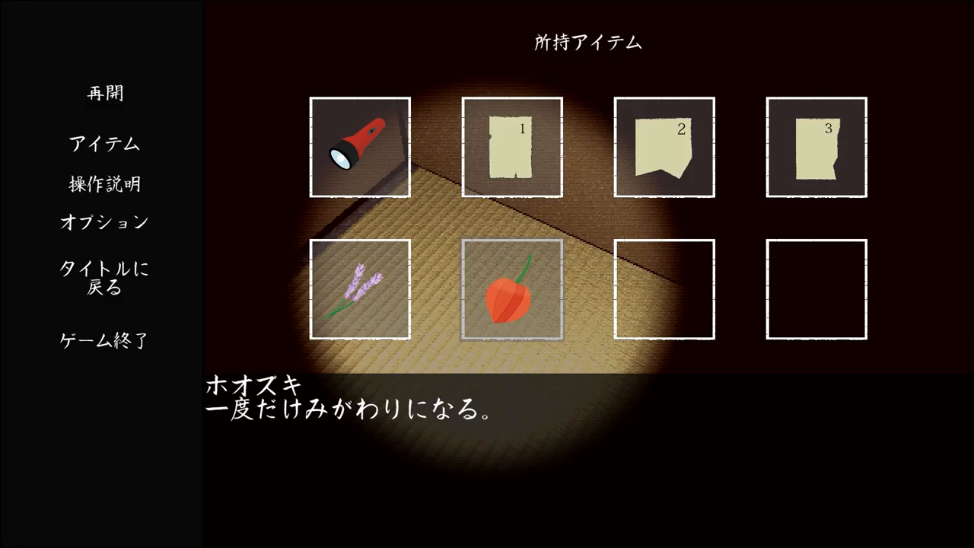
left_click(508, 146)
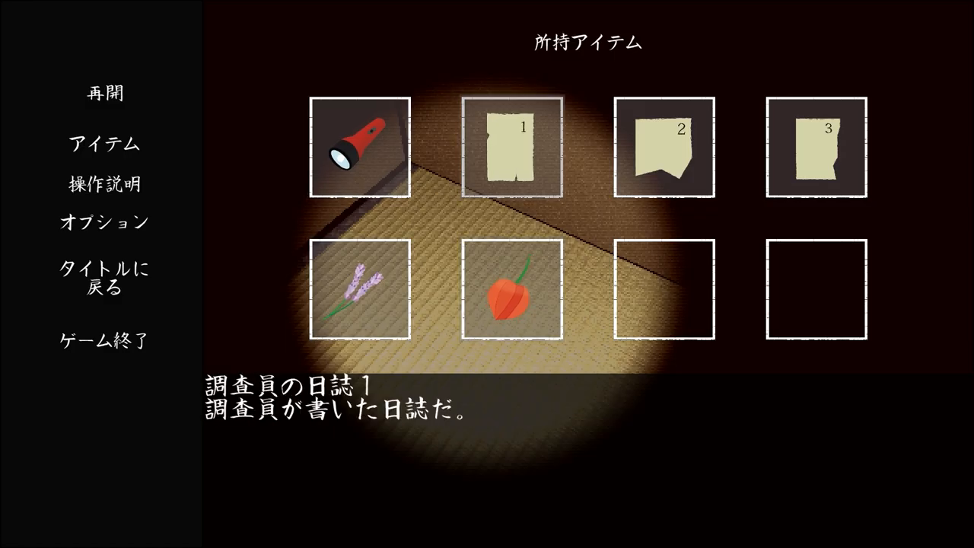
left_click(502, 143)
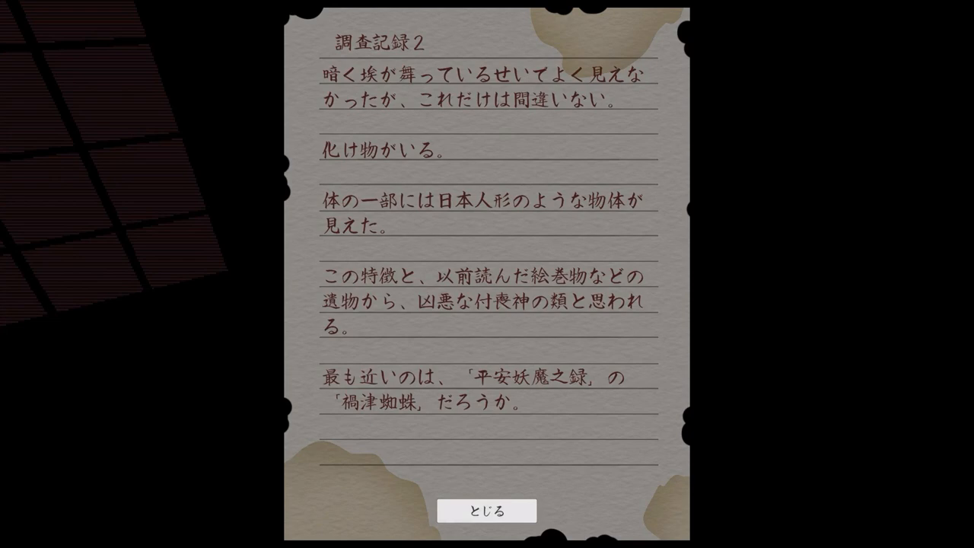
Close Investigation Record 2 and choose 使う to use the lighter from the items
left_click(487, 510)
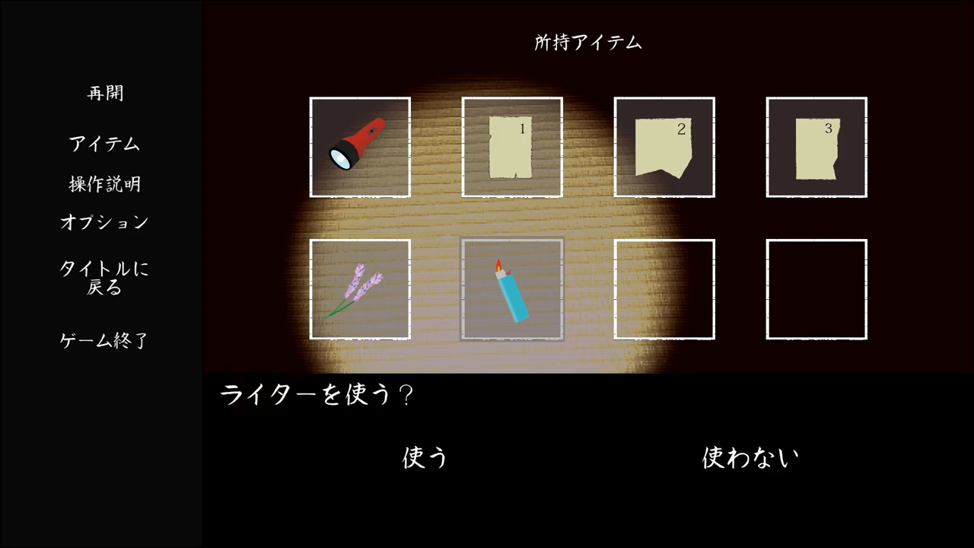
left_click(420, 459)
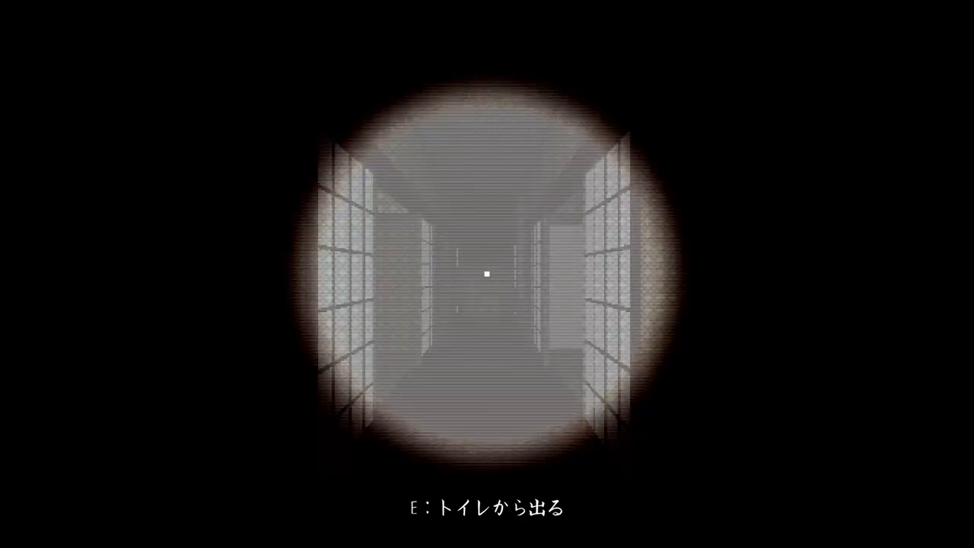
Step out of the toilet, read Investigation Record 3 and close it with とじる
key("e")
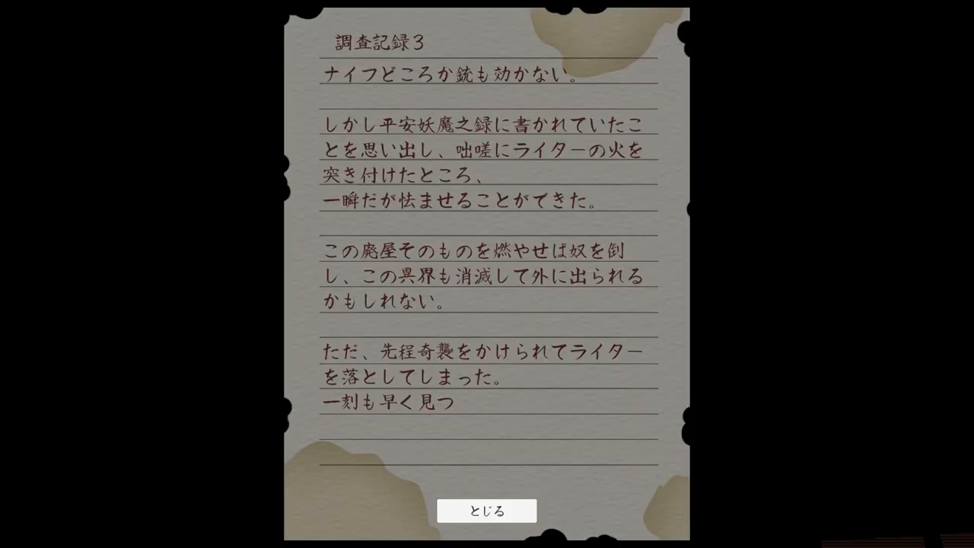
left_click(487, 510)
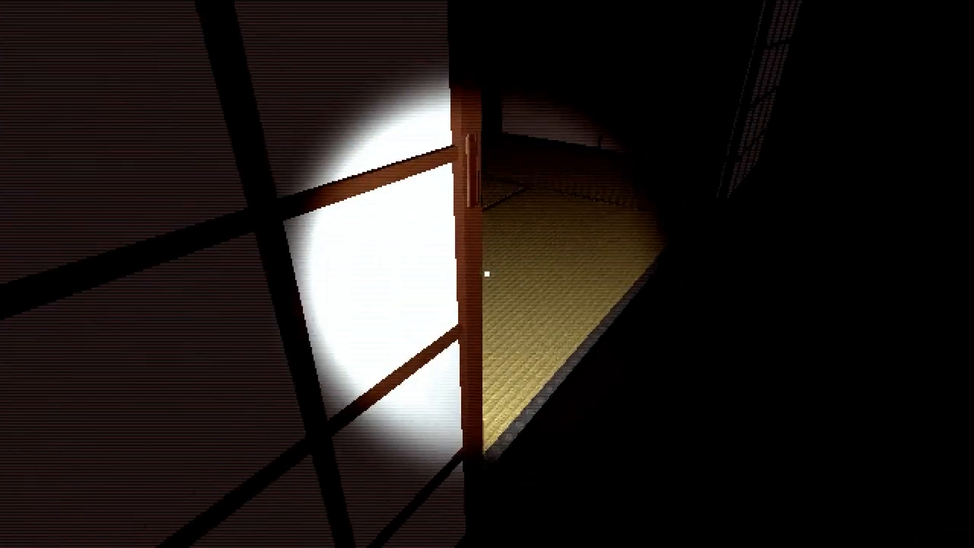